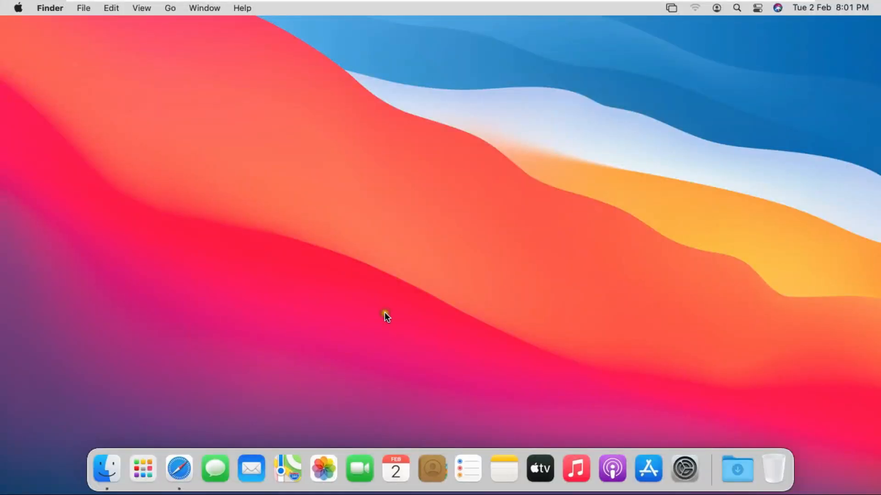
# Launch System Preferences from the Apple menu to see the grid of preference panes.
pyautogui.click(17, 8)
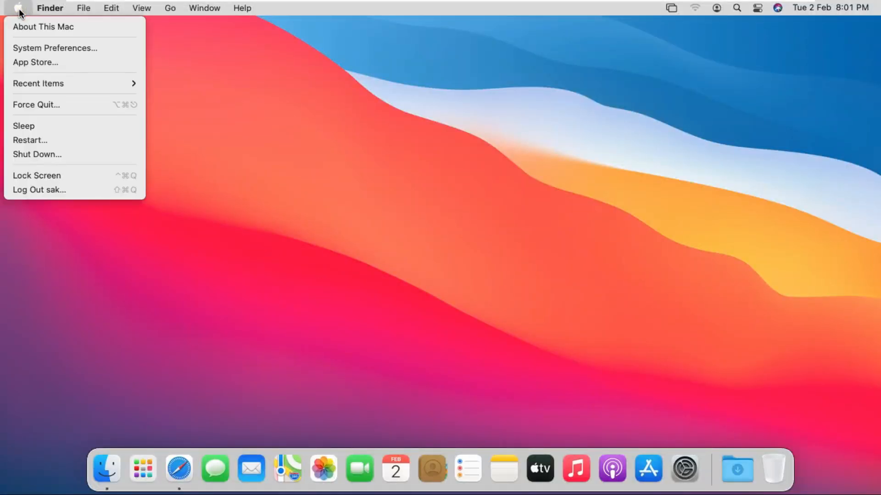
pyautogui.moveTo(55, 47)
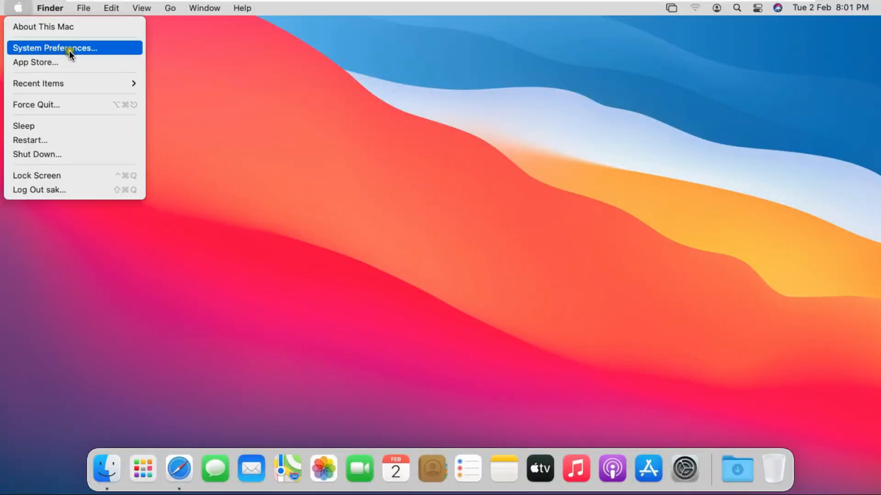
pyautogui.click(54, 48)
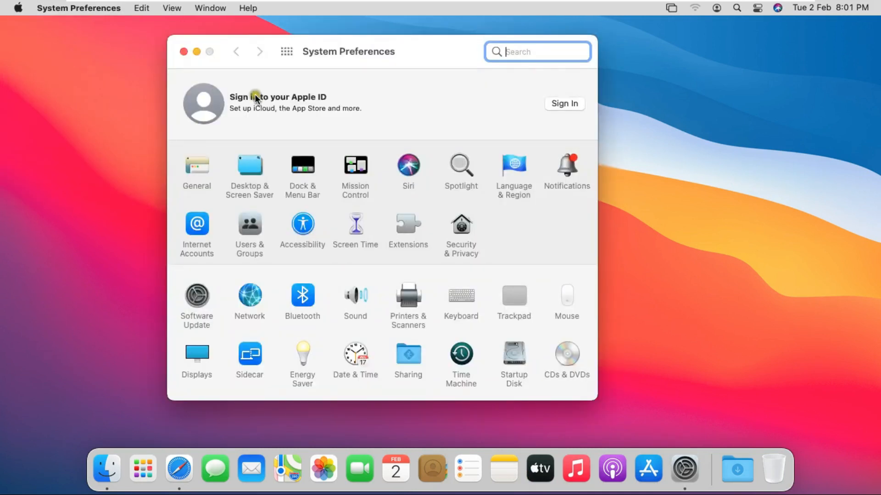
pyautogui.moveTo(466, 270)
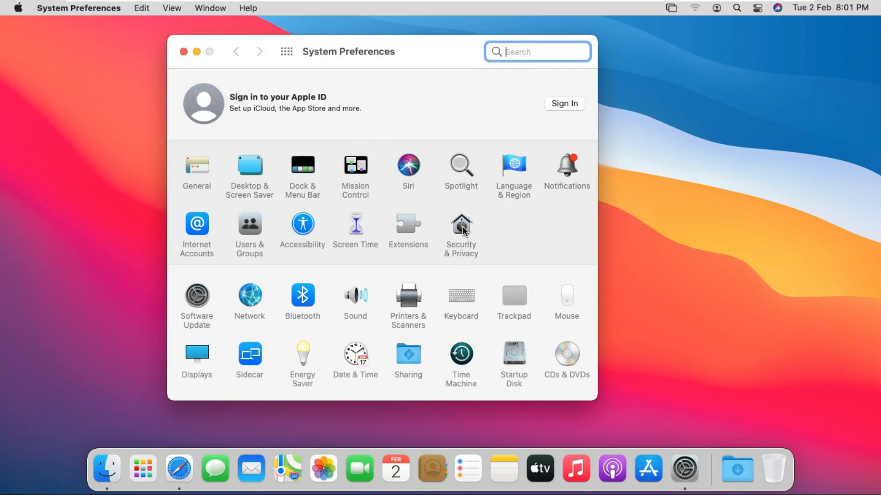
# Enter Security & Privacy, glance at General and Privacy, then settle on FileVault showing BigSur encrypted.
pyautogui.click(461, 224)
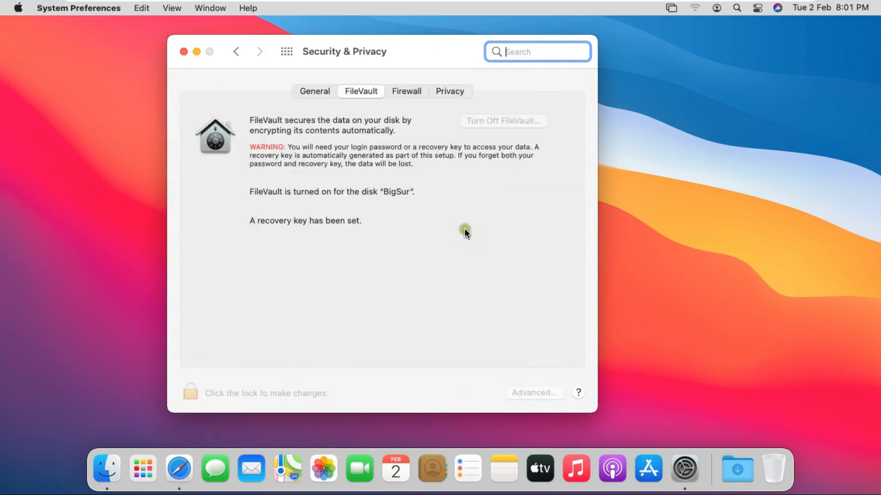
pyautogui.moveTo(358, 169)
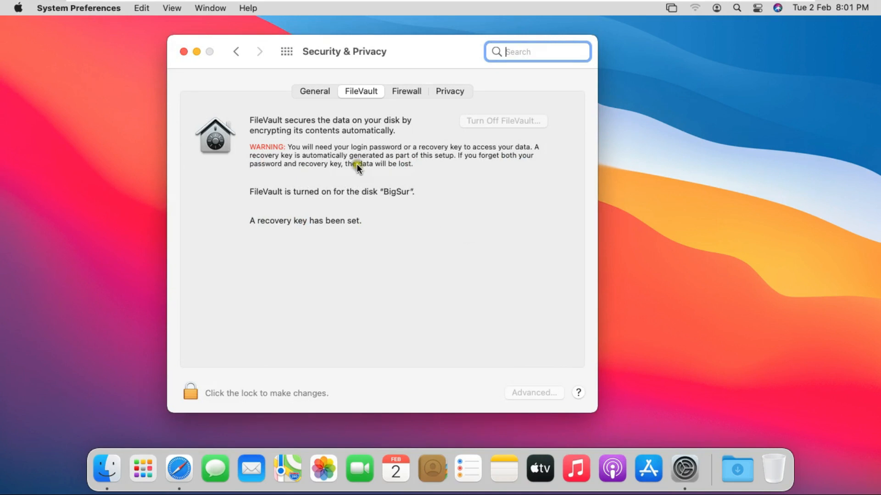
pyautogui.click(313, 91)
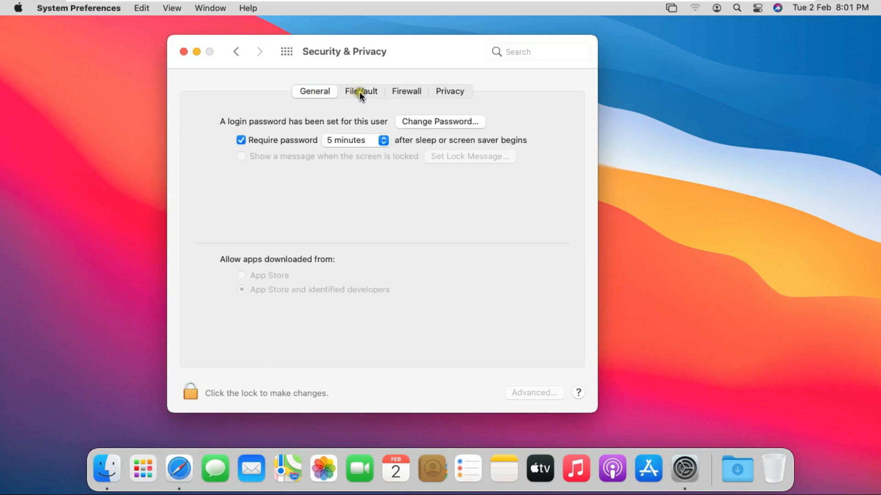
pyautogui.click(450, 91)
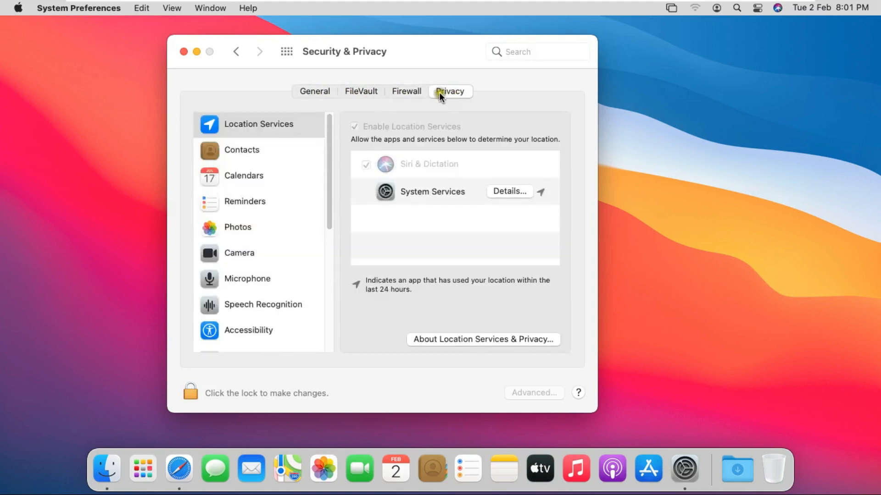
pyautogui.click(361, 91)
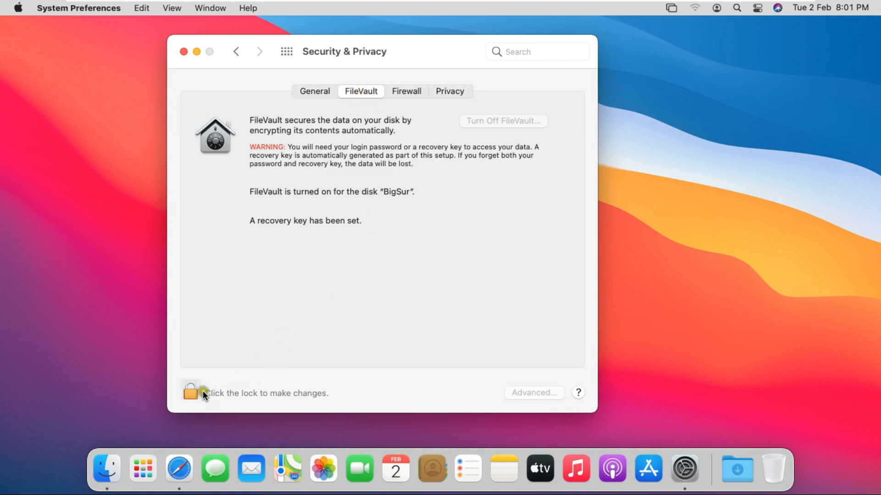
pyautogui.click(190, 390)
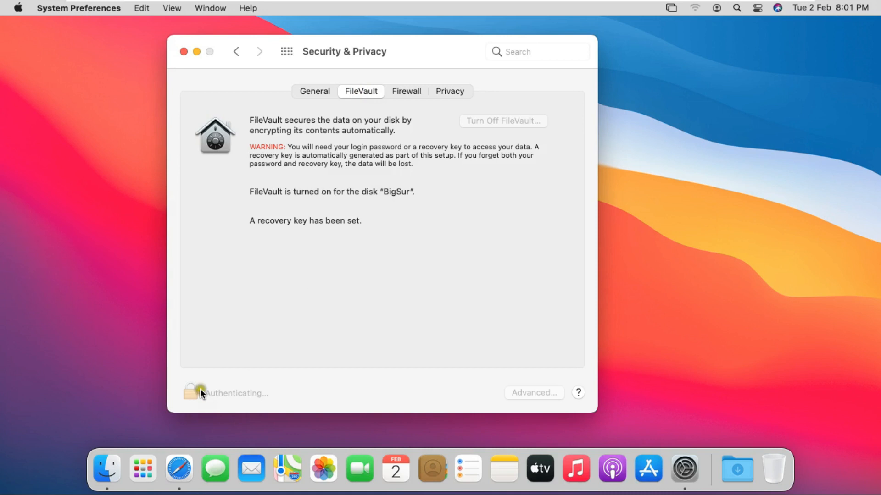
pyautogui.click(189, 392)
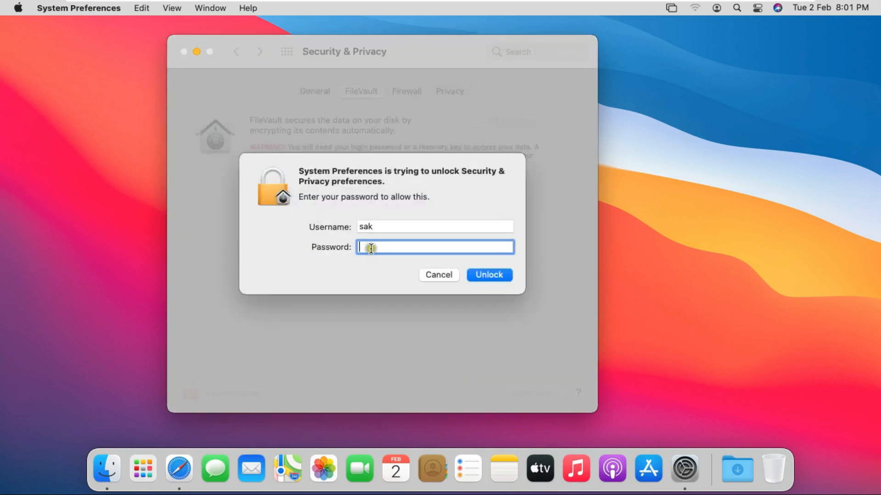
pyautogui.write('password')
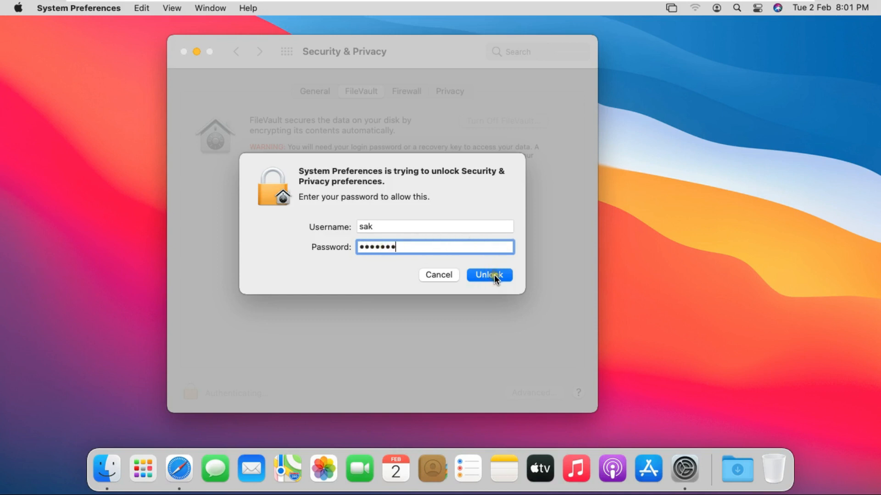
pyautogui.click(487, 275)
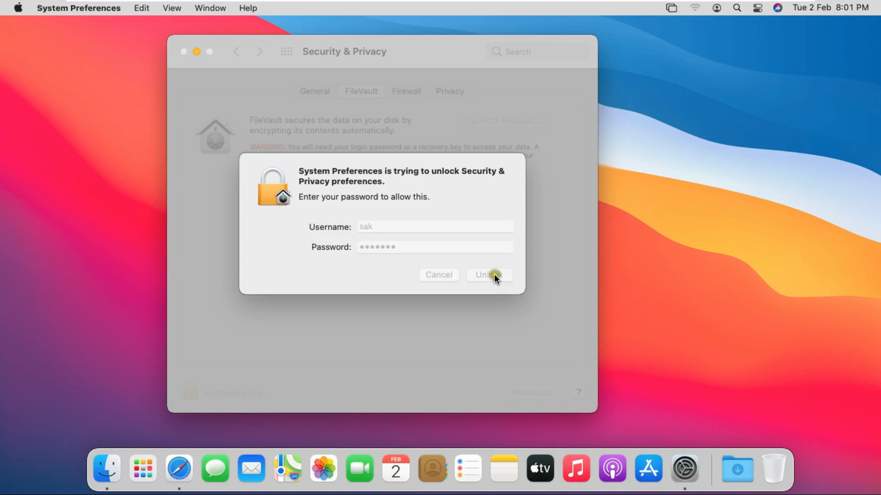
pyautogui.click(487, 275)
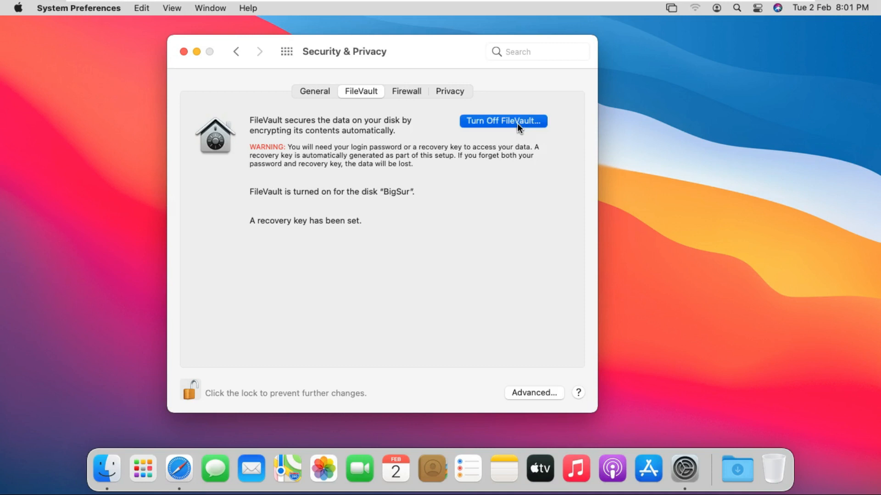
# Turn off FileVault for disk BigSur and confirm so decryption begins.
pyautogui.click(502, 121)
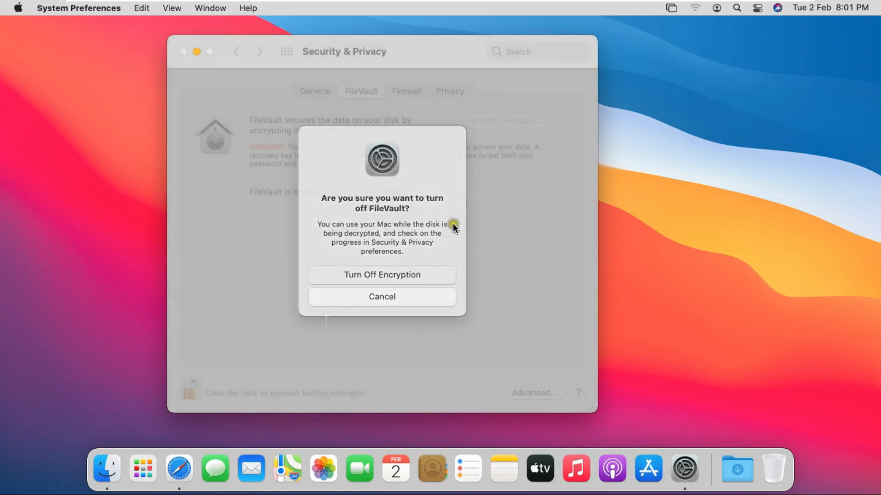
pyautogui.click(381, 296)
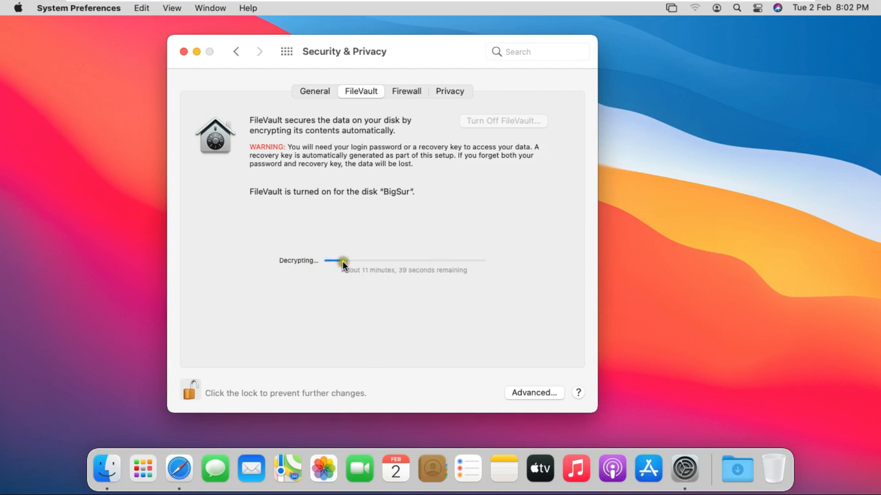
pyautogui.moveTo(365, 266)
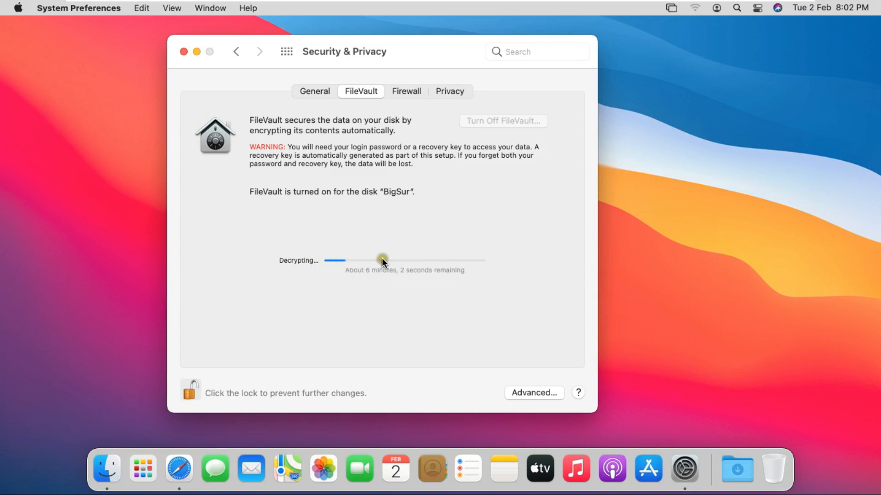
pyautogui.moveTo(394, 109)
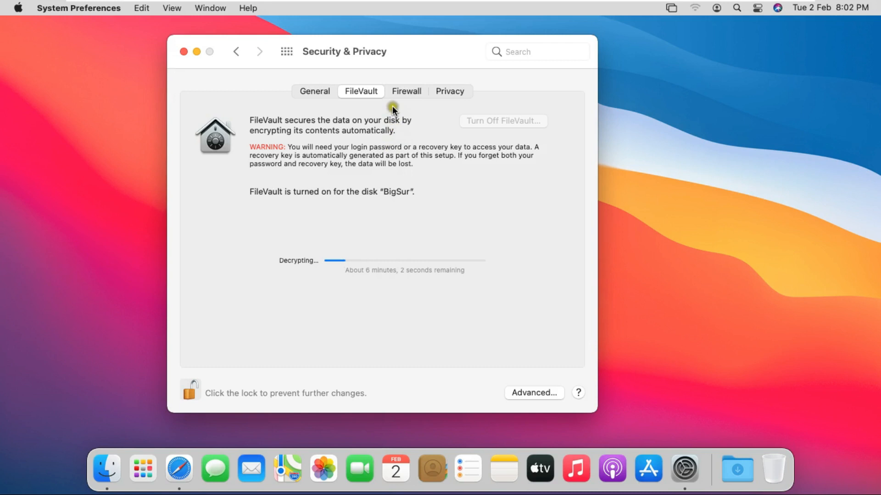
pyautogui.moveTo(405, 95)
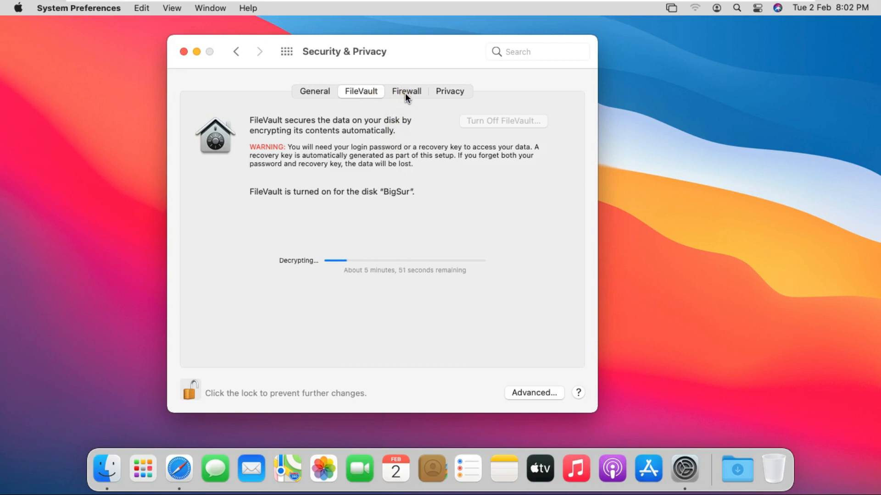
# Switch to Firewall and turn it off, allowing all incoming connections.
pyautogui.click(406, 91)
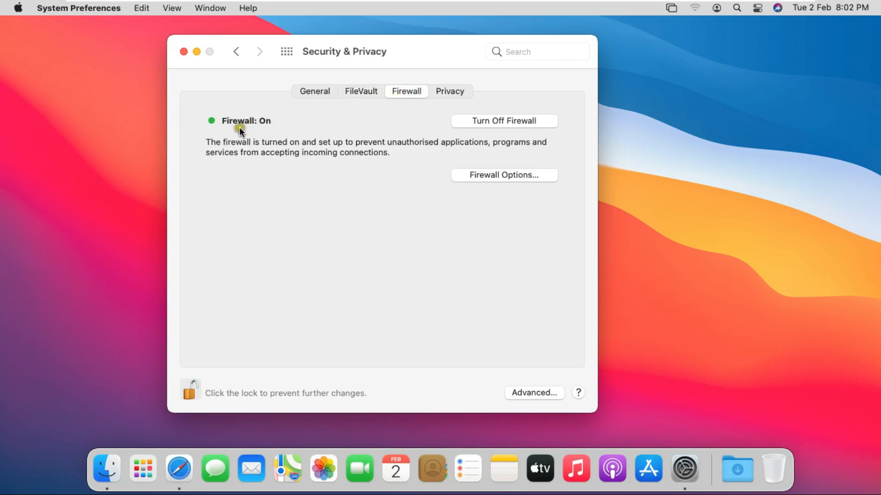
pyautogui.moveTo(270, 126)
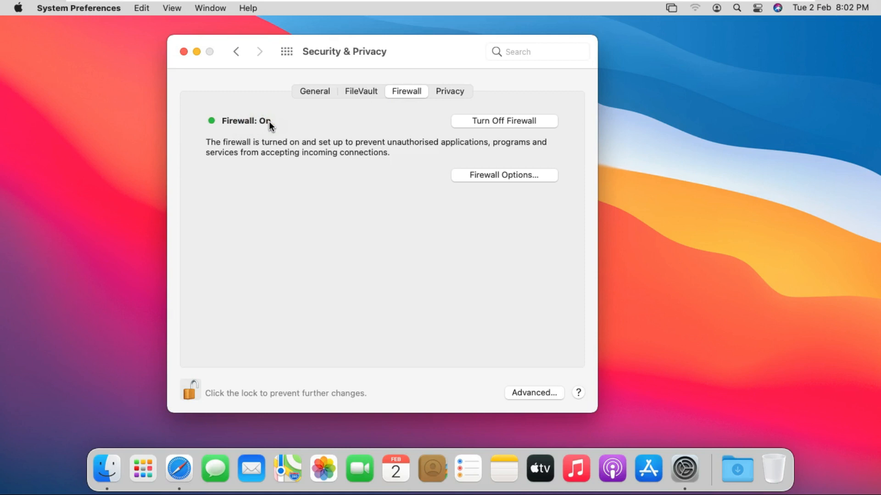
pyautogui.moveTo(503, 125)
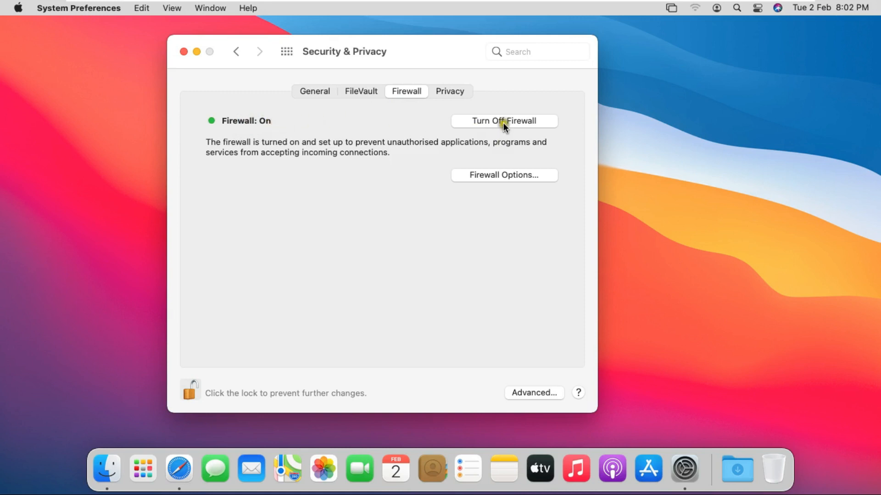
pyautogui.click(504, 121)
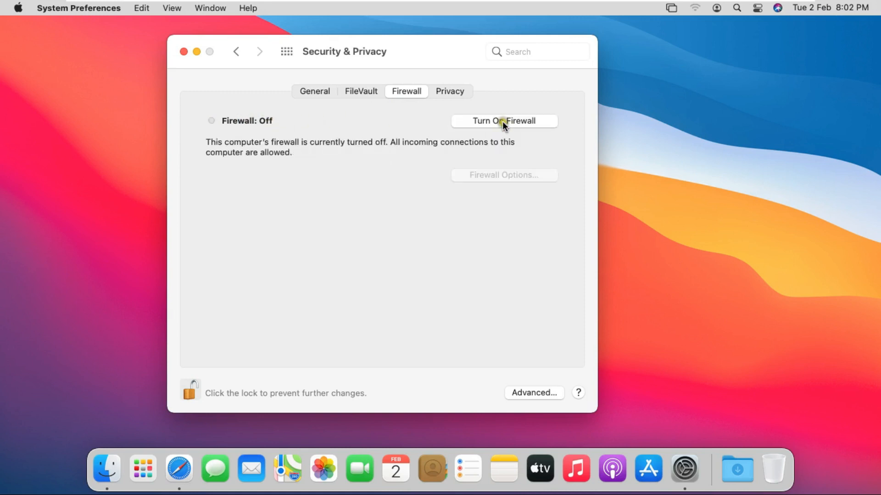
pyautogui.moveTo(500, 132)
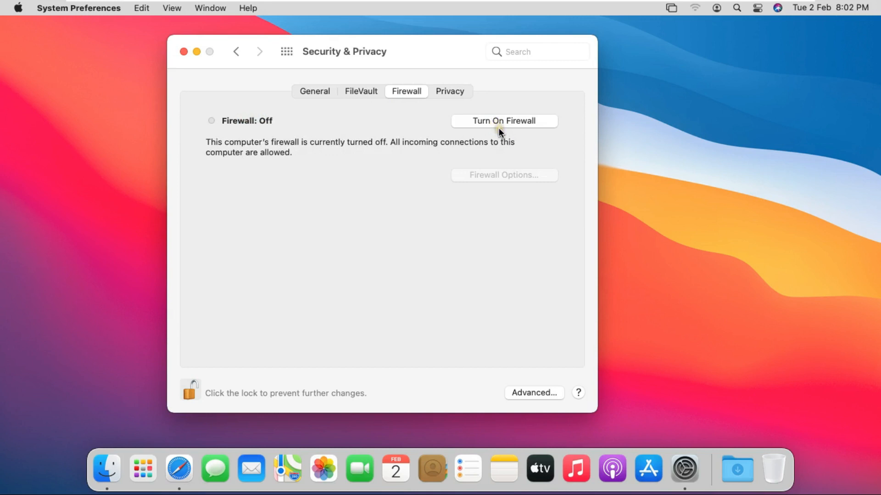
pyautogui.moveTo(364, 101)
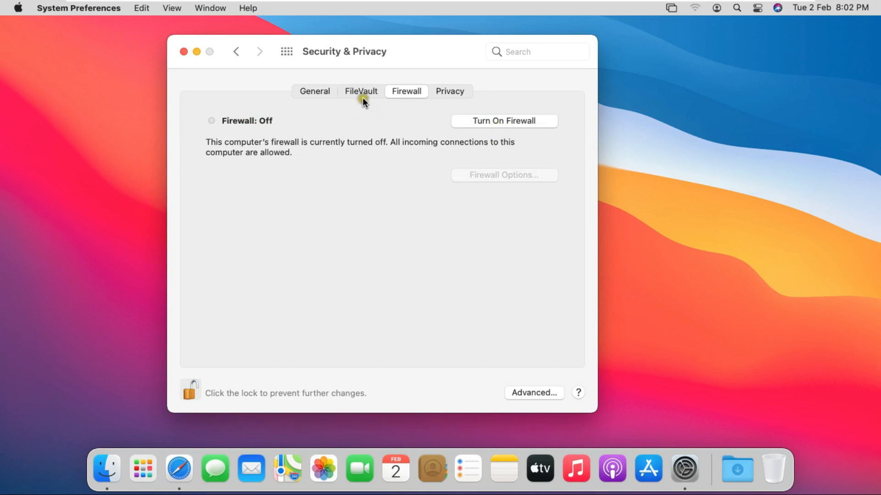
pyautogui.moveTo(365, 101)
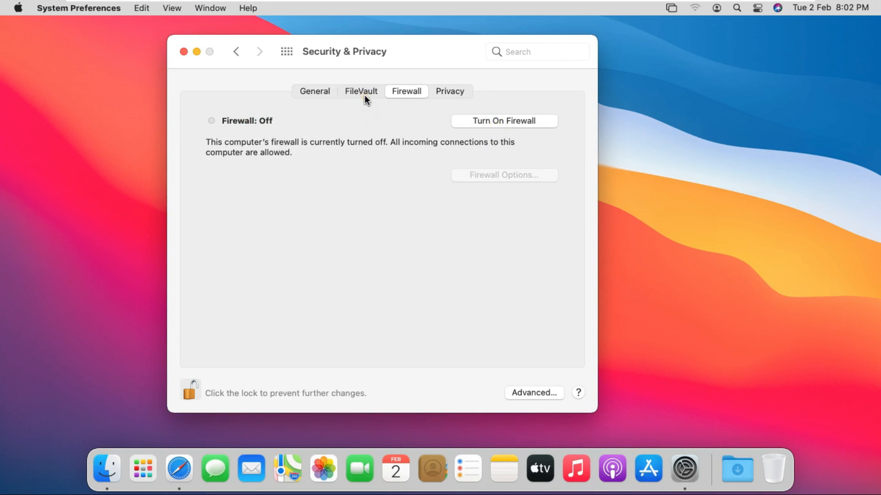
# Return to FileVault and watch BigSur's decryption progress toward completion.
pyautogui.click(360, 91)
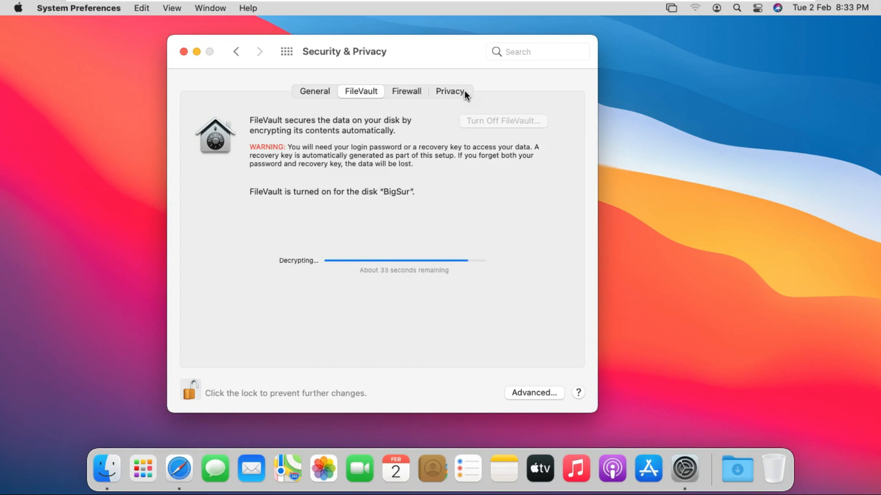
pyautogui.moveTo(456, 286)
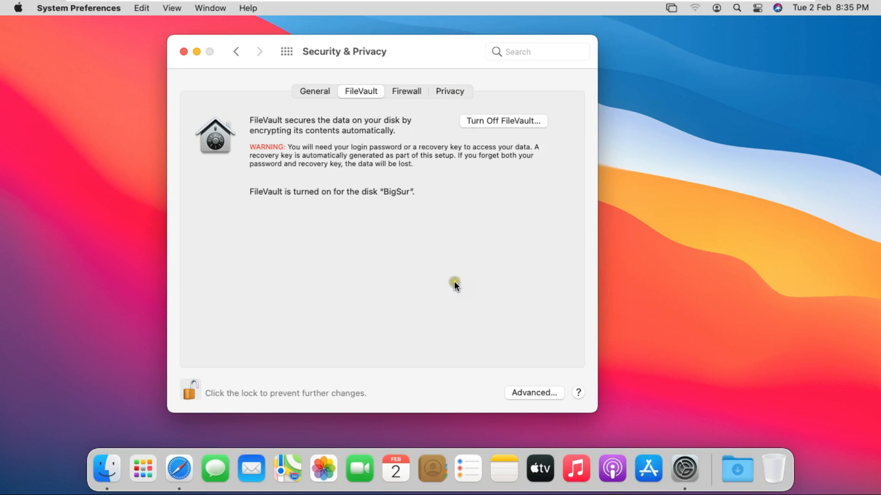
# Lock the Security & Privacy pane again with the padlock now that FileVault is off.
pyautogui.click(190, 389)
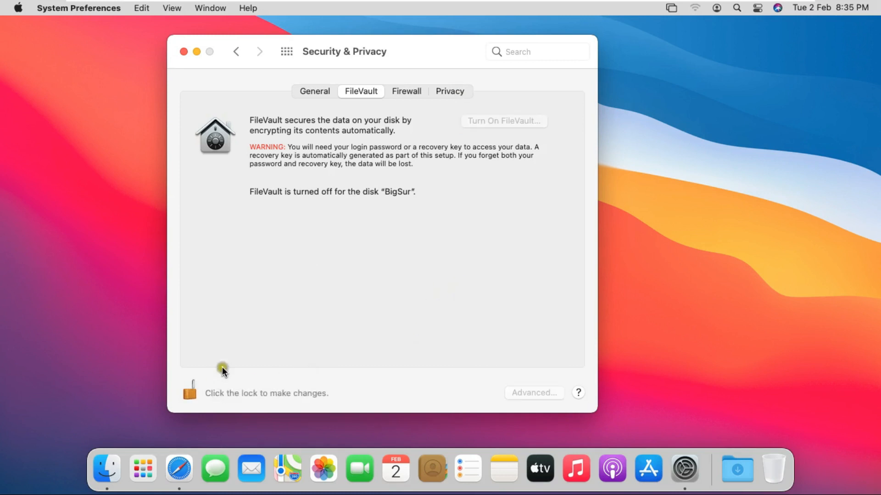
pyautogui.moveTo(286, 360)
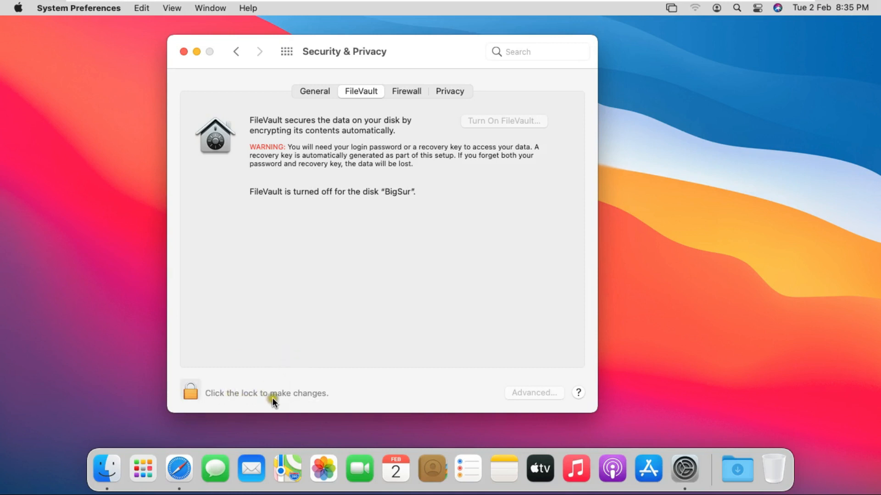
pyautogui.moveTo(474, 169)
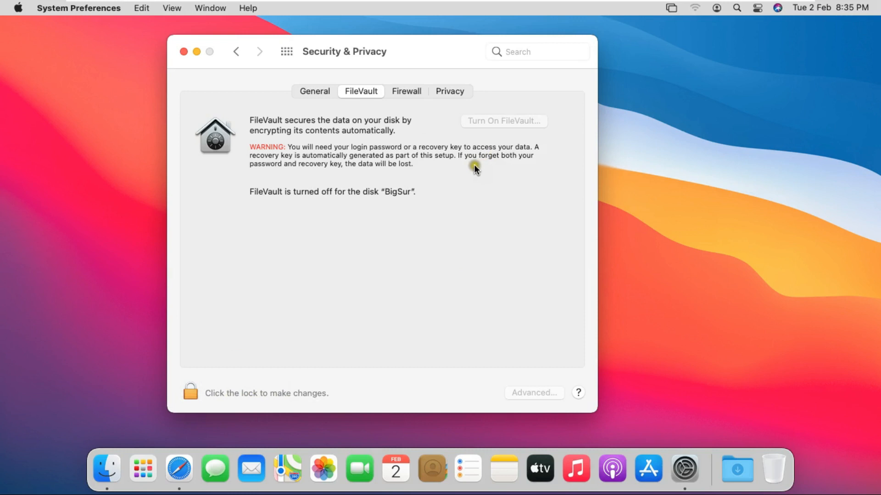
pyautogui.moveTo(492, 147)
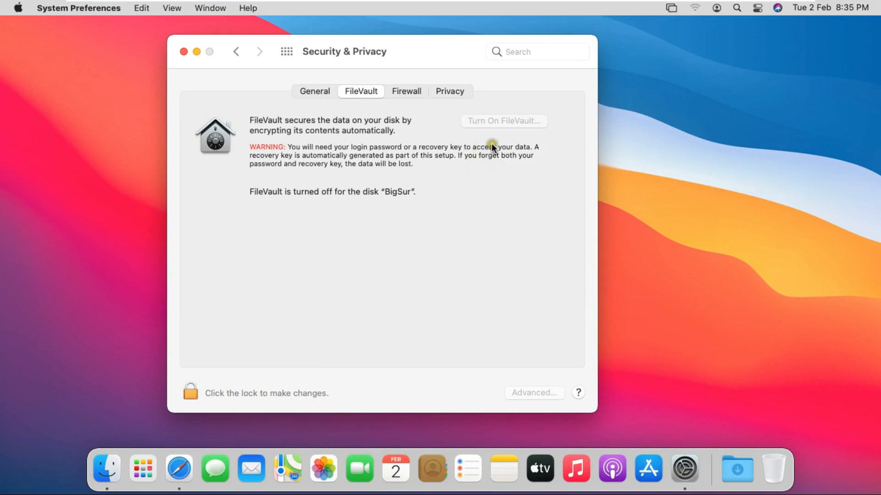